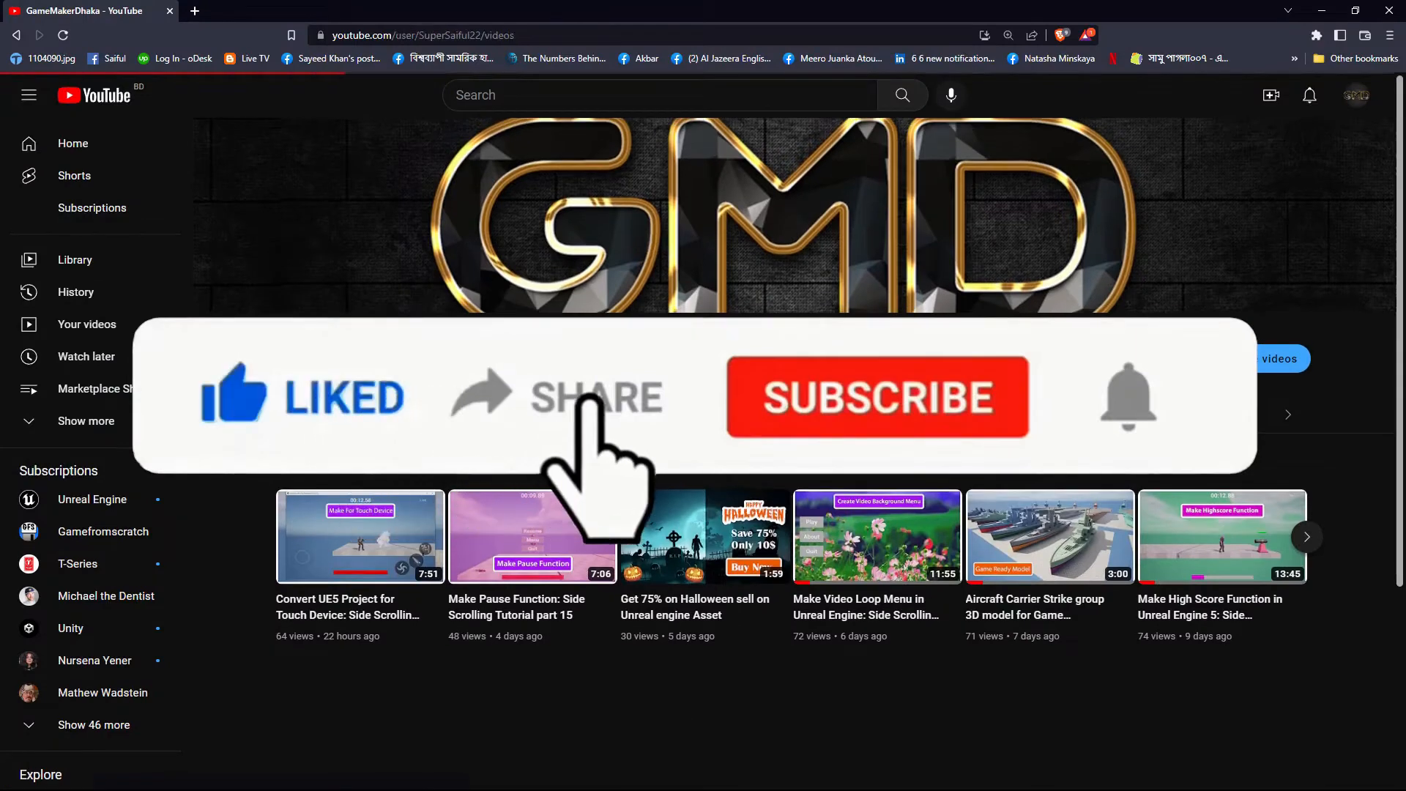
Step: Create a new Basic level and set its DirectionalLight intensity to 0.2 lux
{"action": "scroll", "scroll_direction": "down", "scroll_amount": 3}
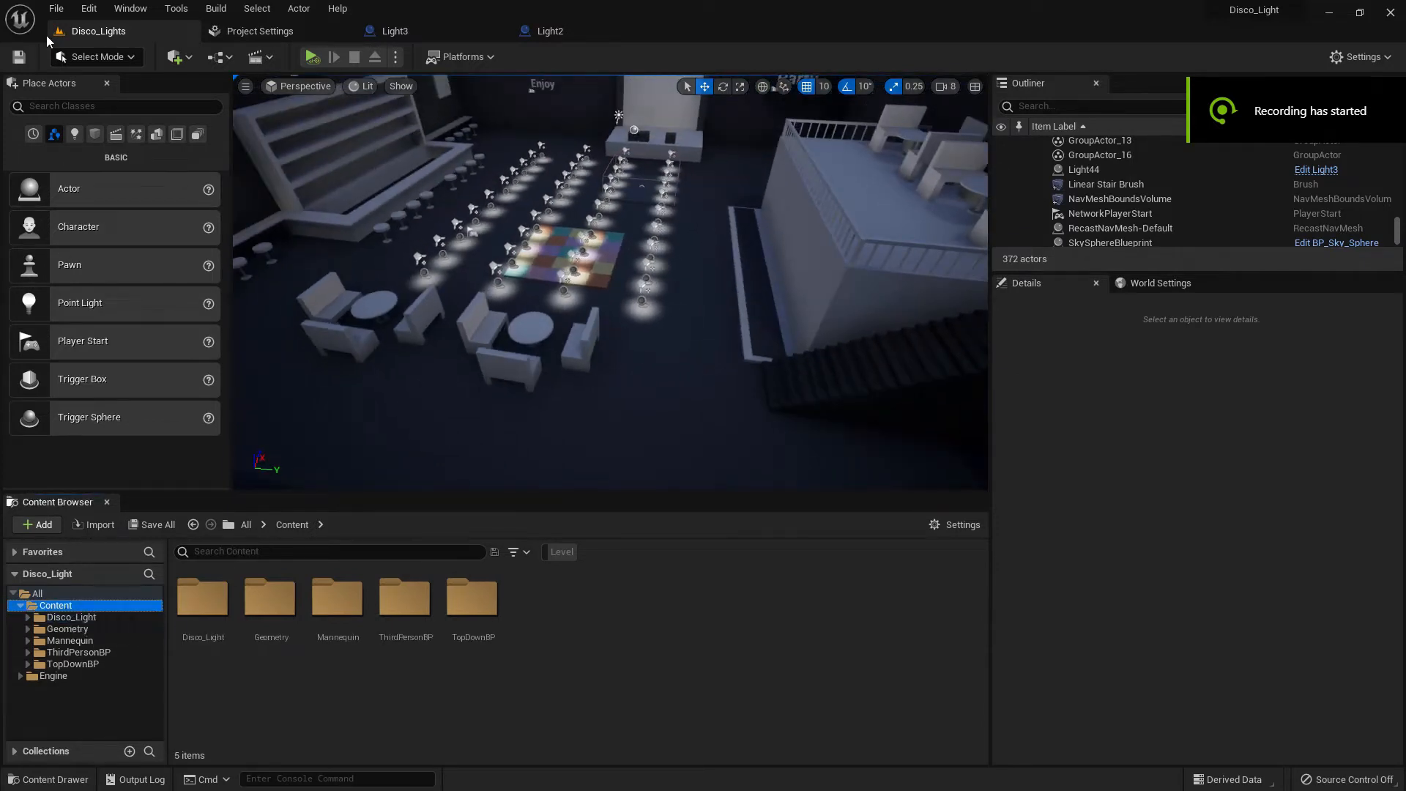
{"action": "left_click", "coordinate": [56, 8]}
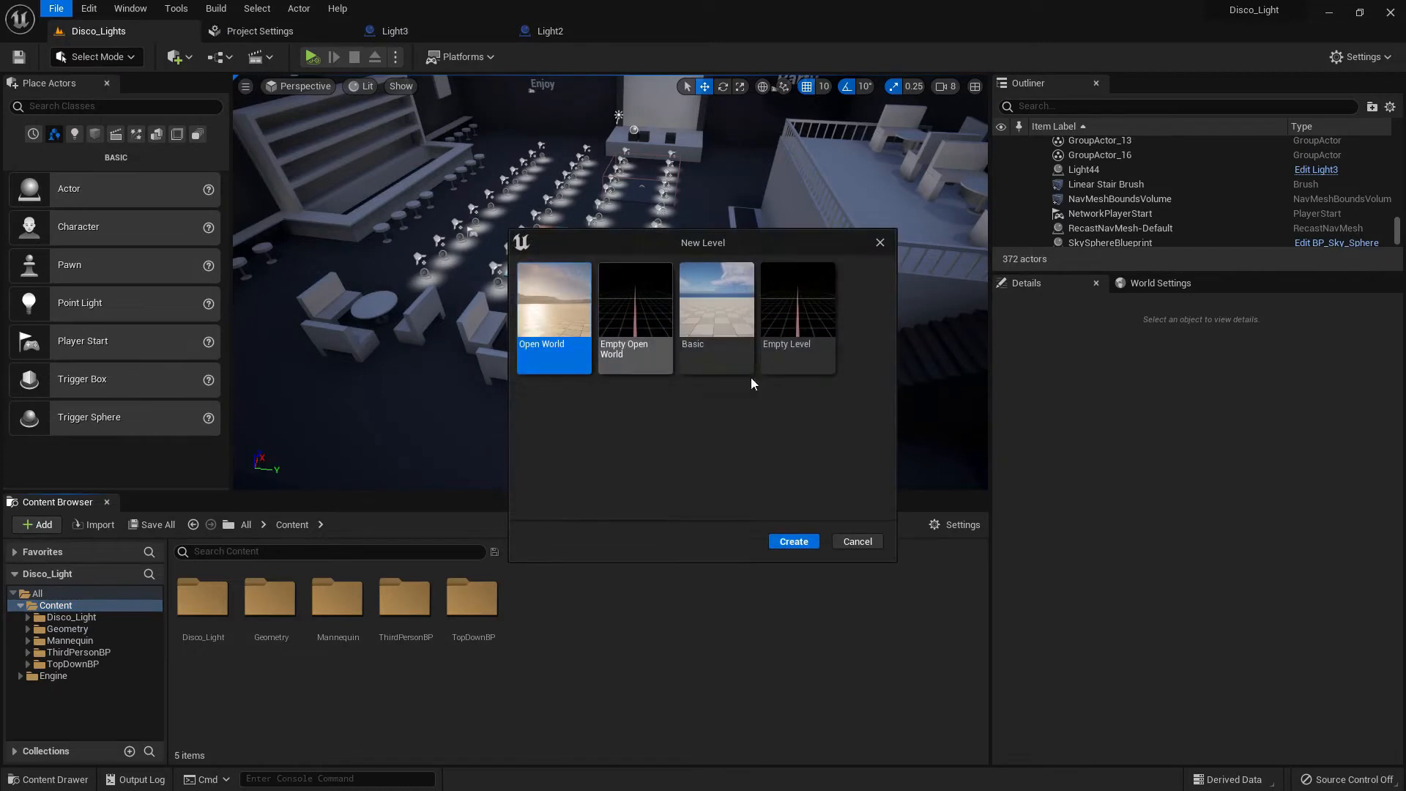
{"action": "left_click", "coordinate": [791, 540]}
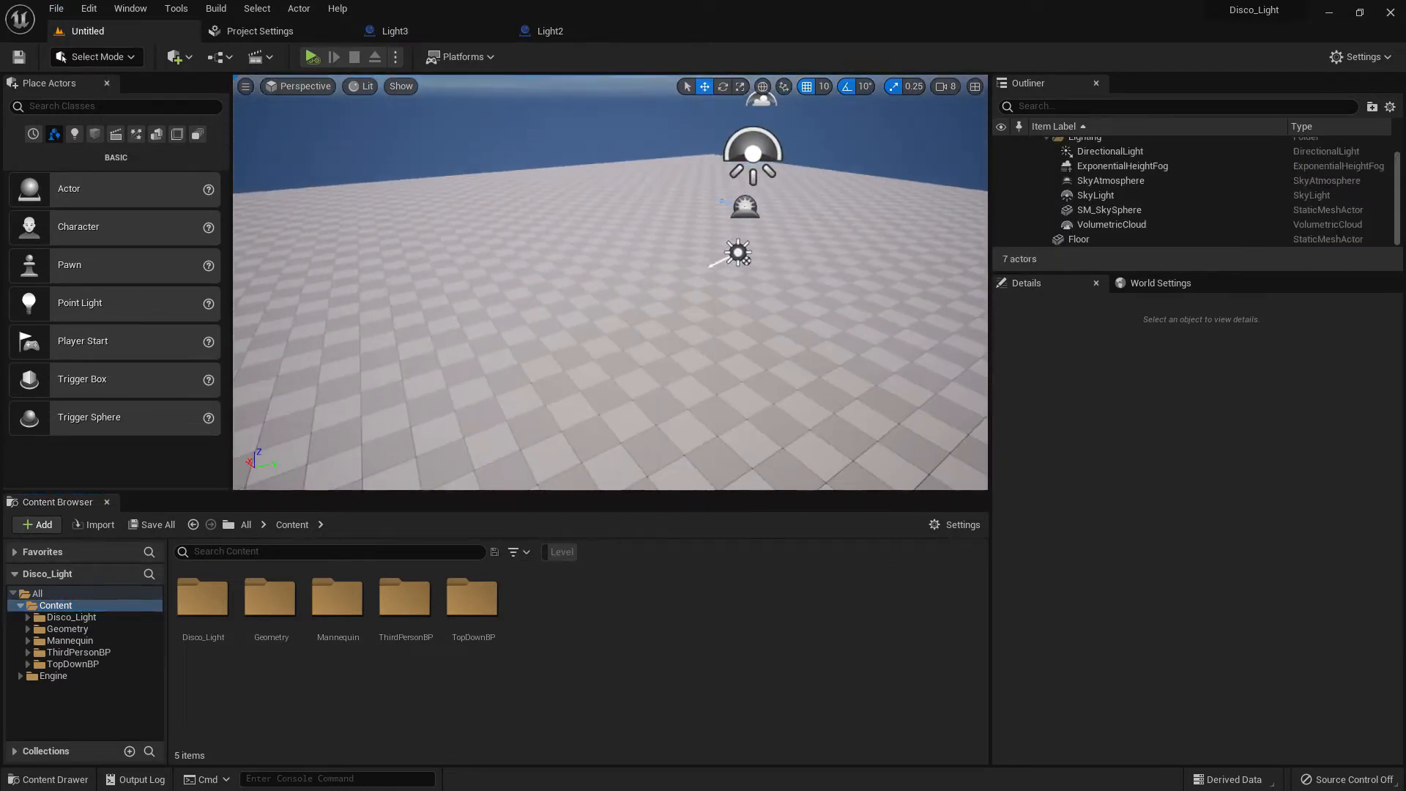
{"action": "left_click", "coordinate": [1109, 151]}
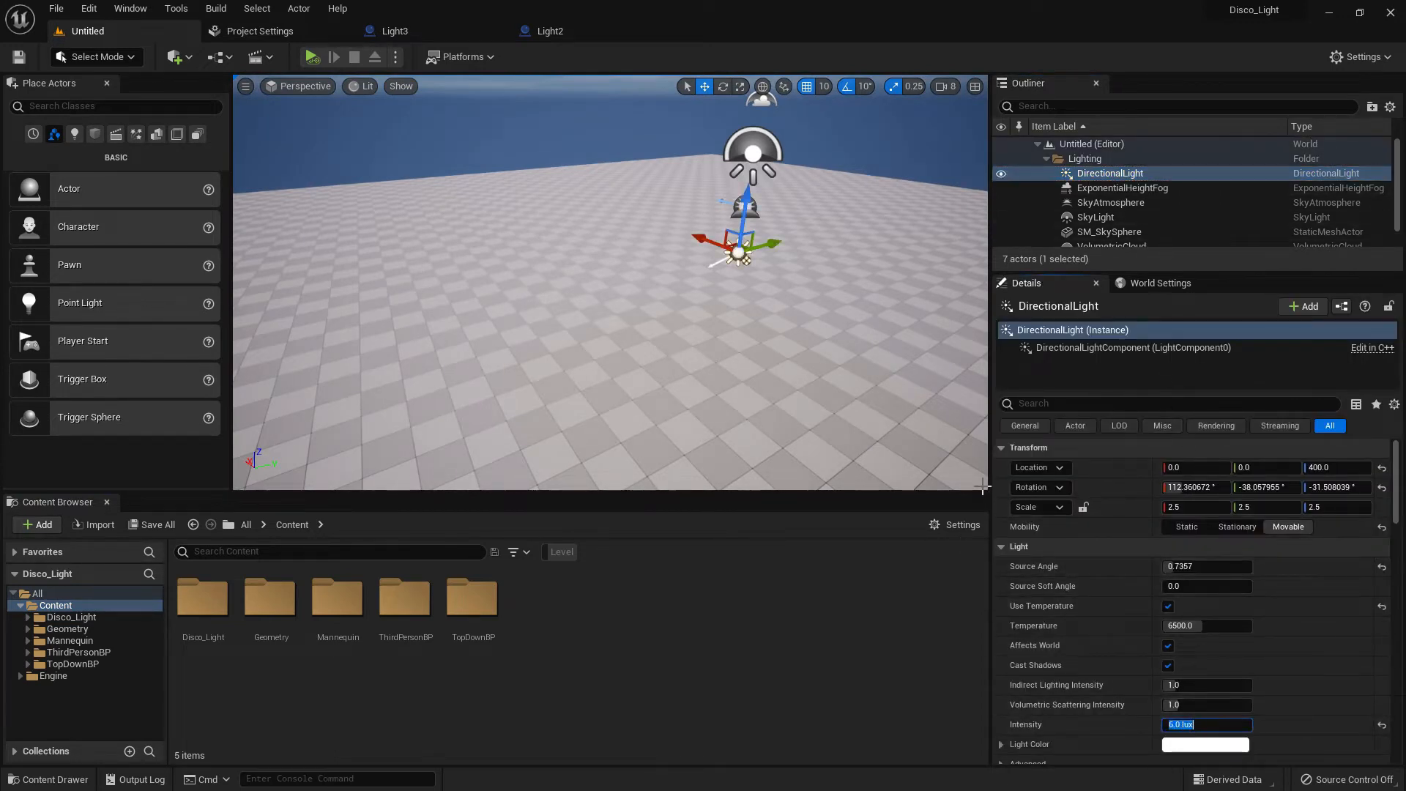
{"action": "type", "text": "0.2"}
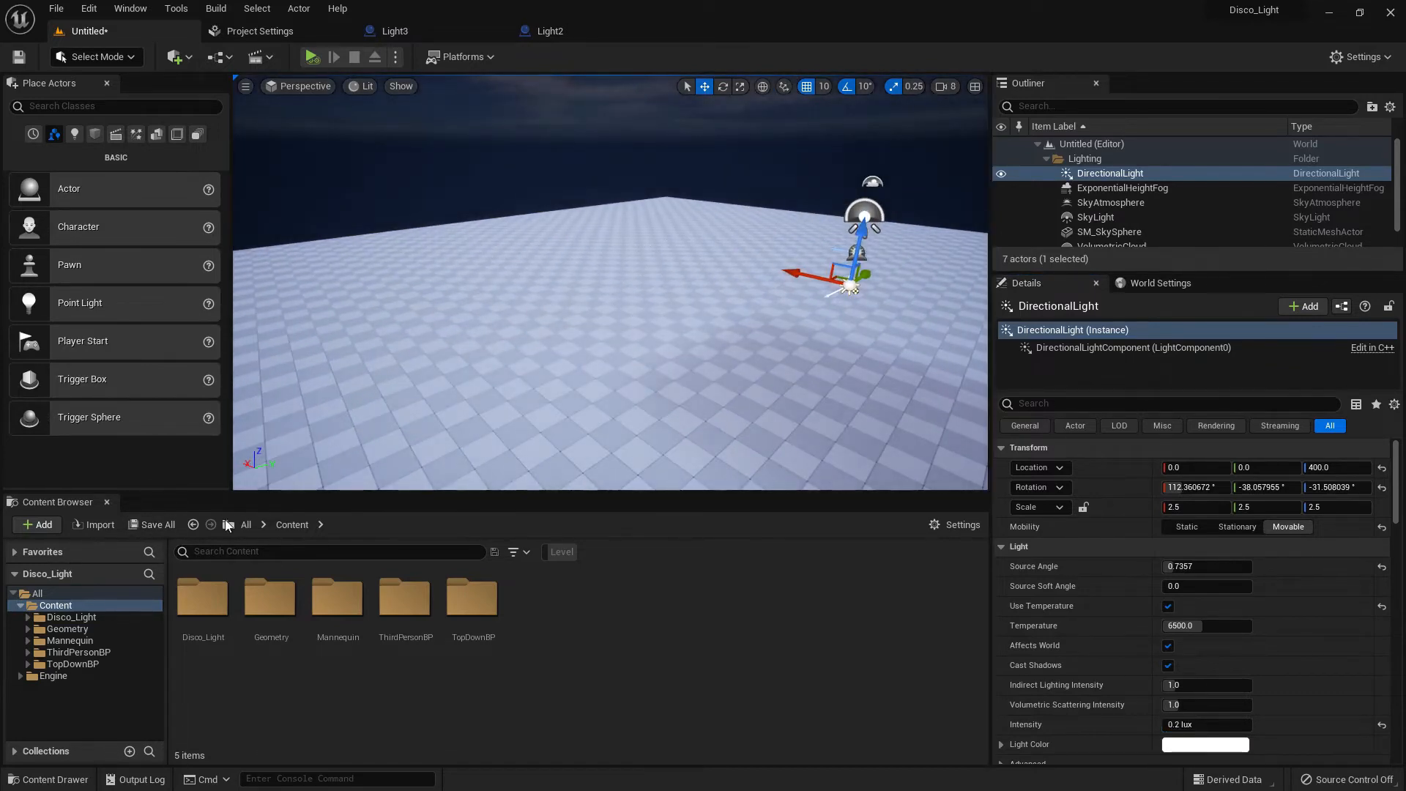
Step: Save the untitled level as Light_Test inside the Disco_Light/Map folder
{"action": "left_click", "coordinate": [157, 524]}
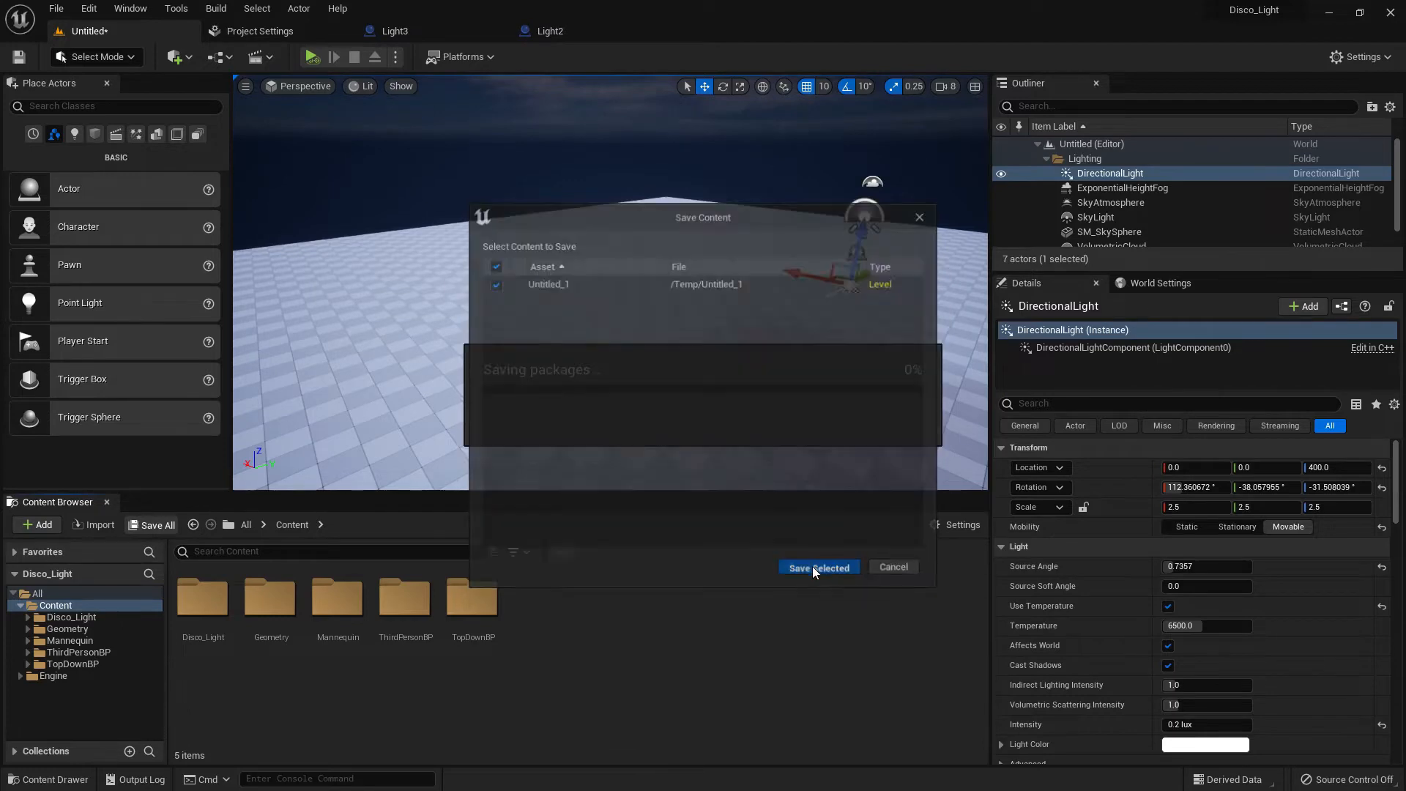
{"action": "left_click", "coordinate": [817, 566]}
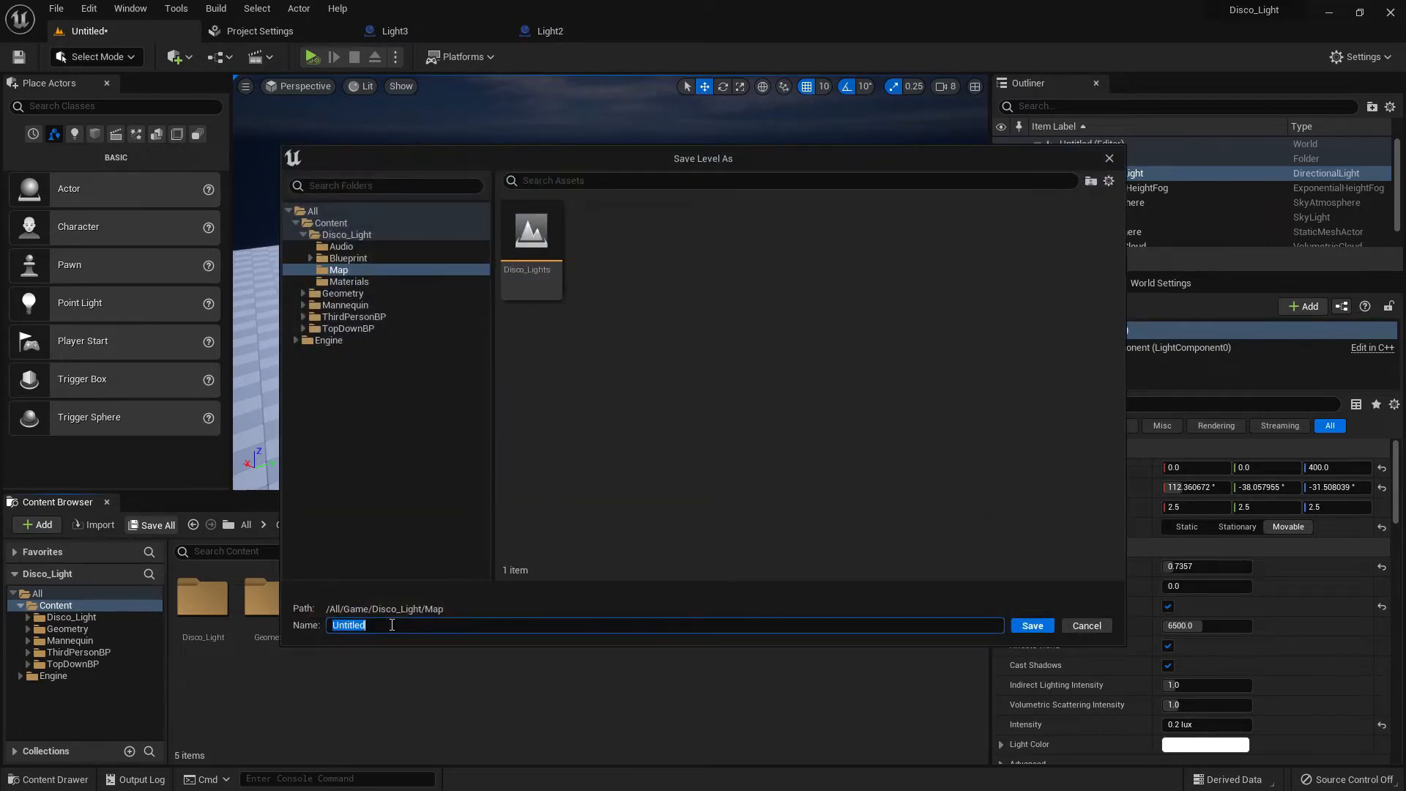
{"action": "type", "text": "Light_Tes"}
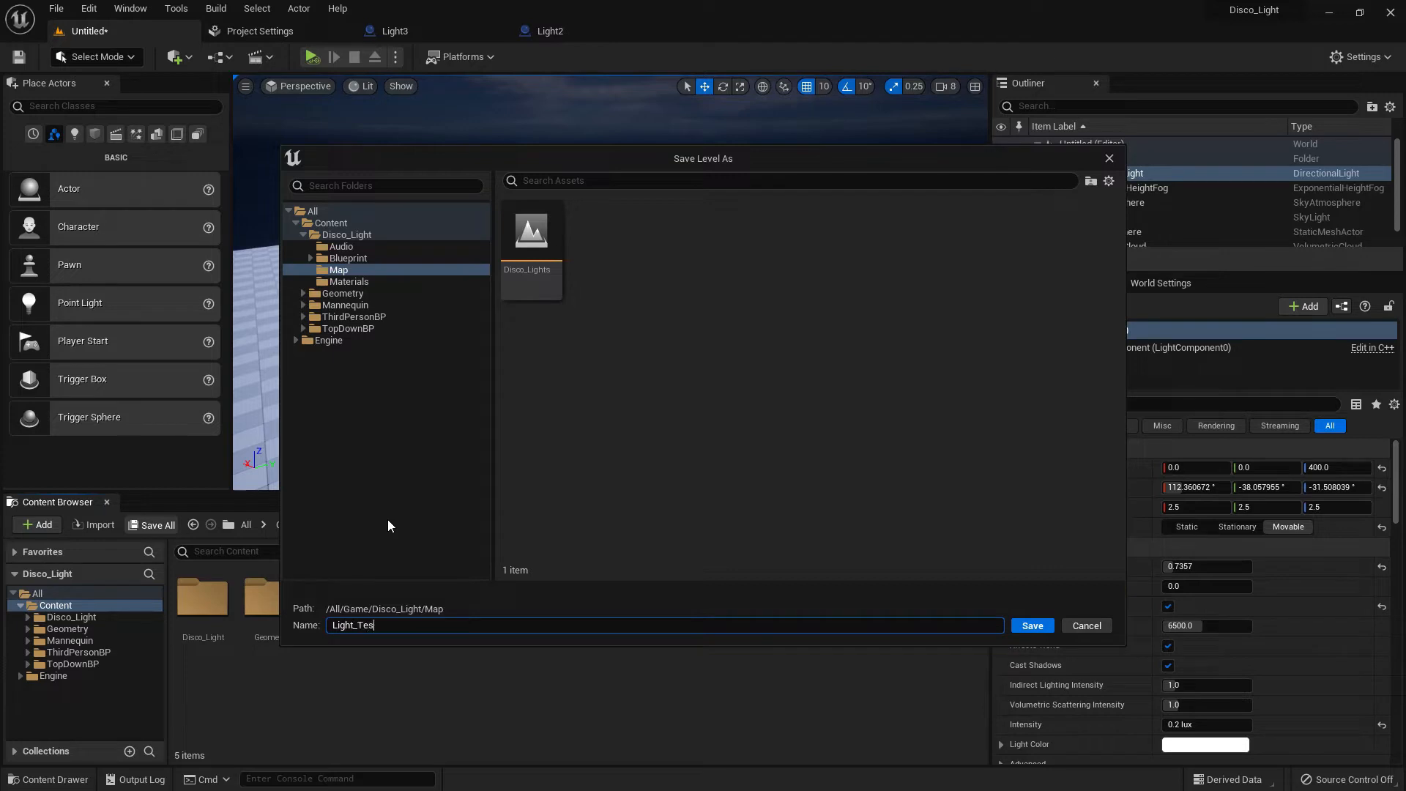
{"action": "left_click", "coordinate": [1030, 624]}
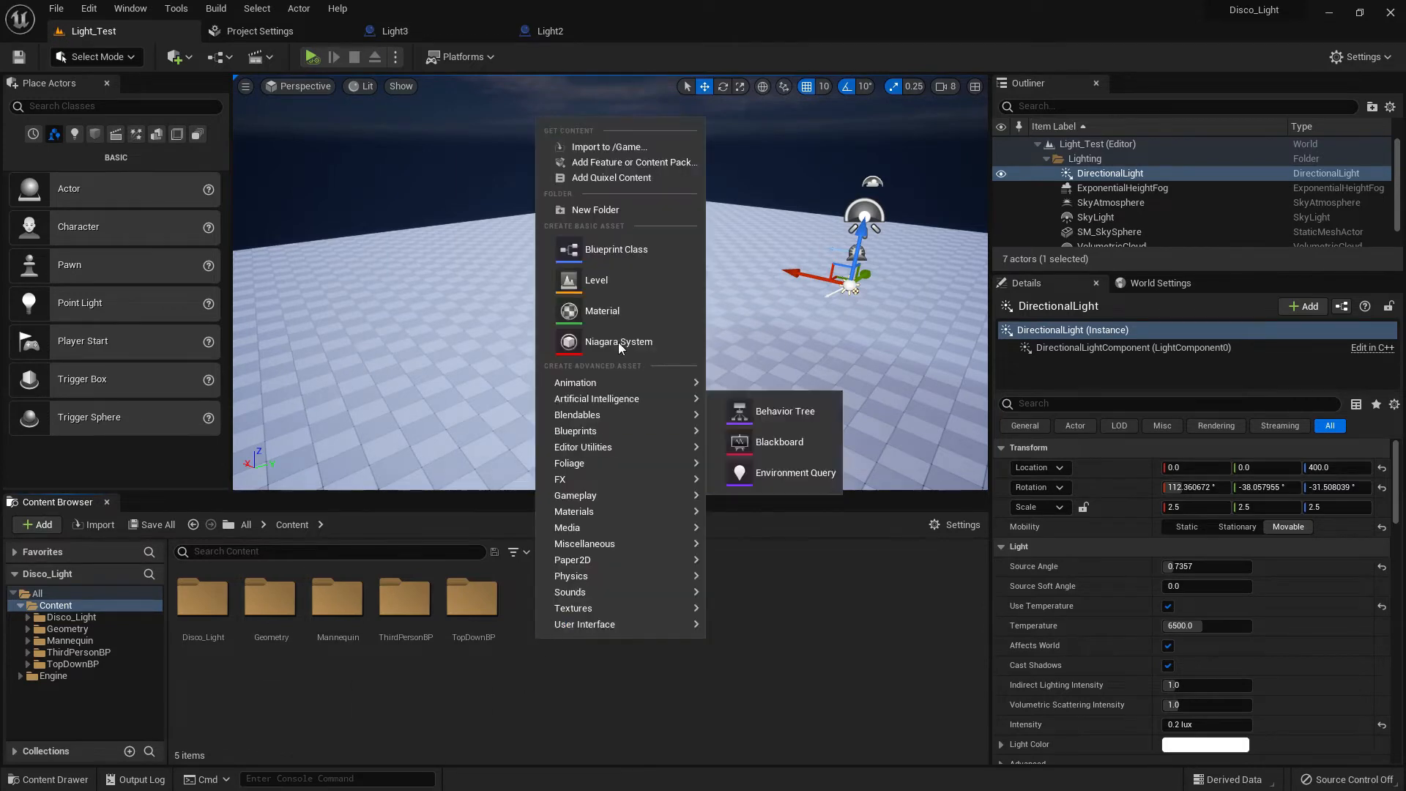
Step: Create the Light_1 Actor blueprint class in Content and open it in the Blueprint editor
{"action": "left_click", "coordinate": [616, 249]}
{"action": "type", "text": "Light_1"}
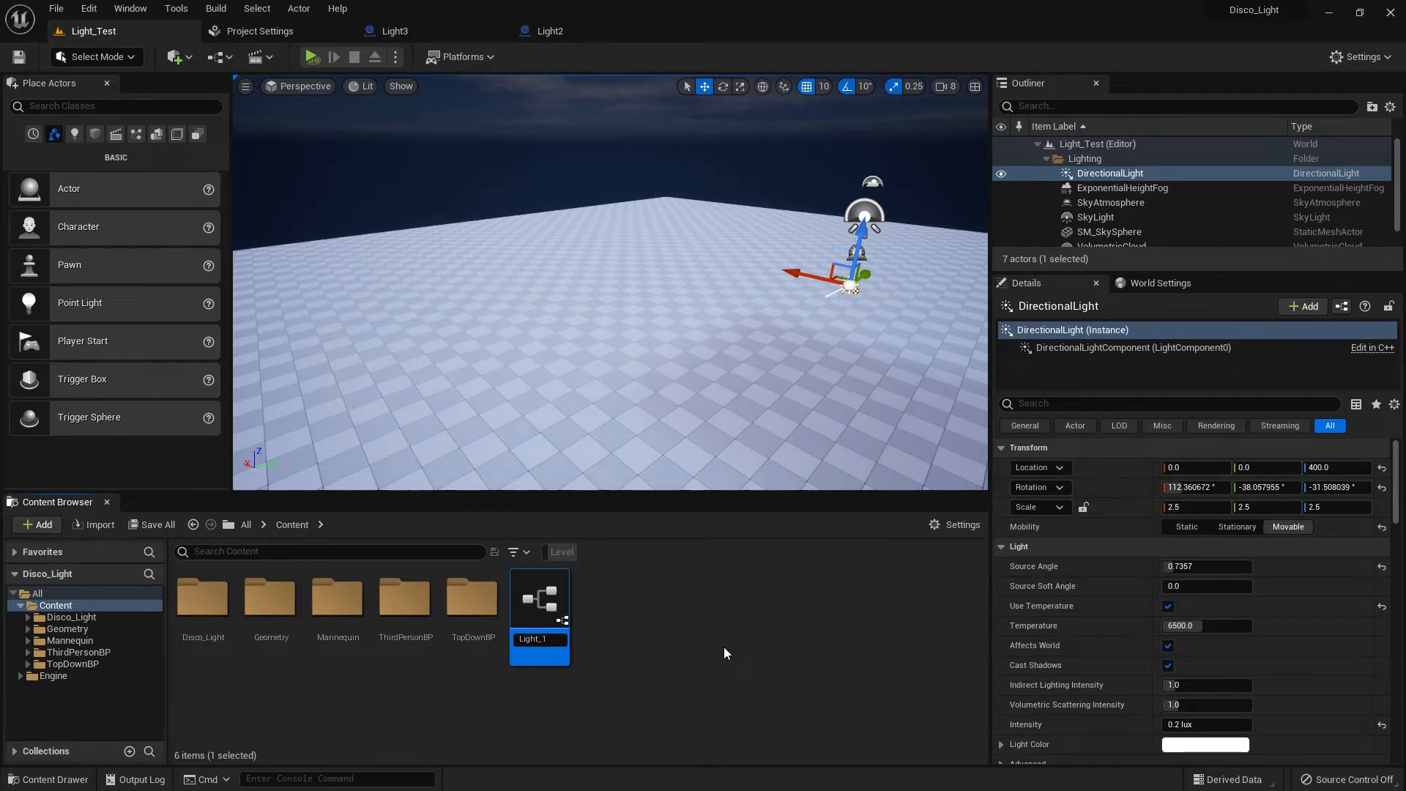
{"action": "mouse_move", "coordinate": [538, 596]}
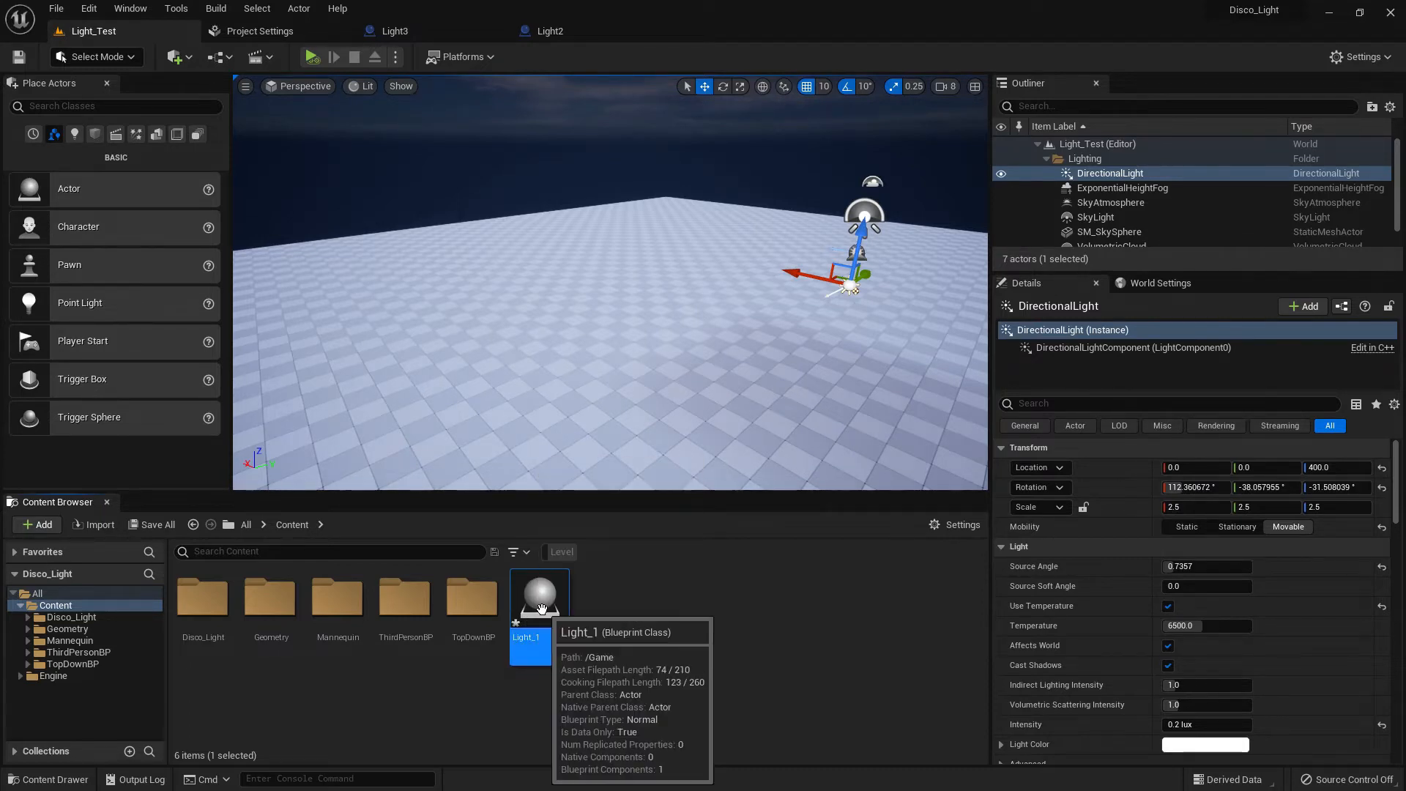
{"action": "double_click", "coordinate": [539, 593]}
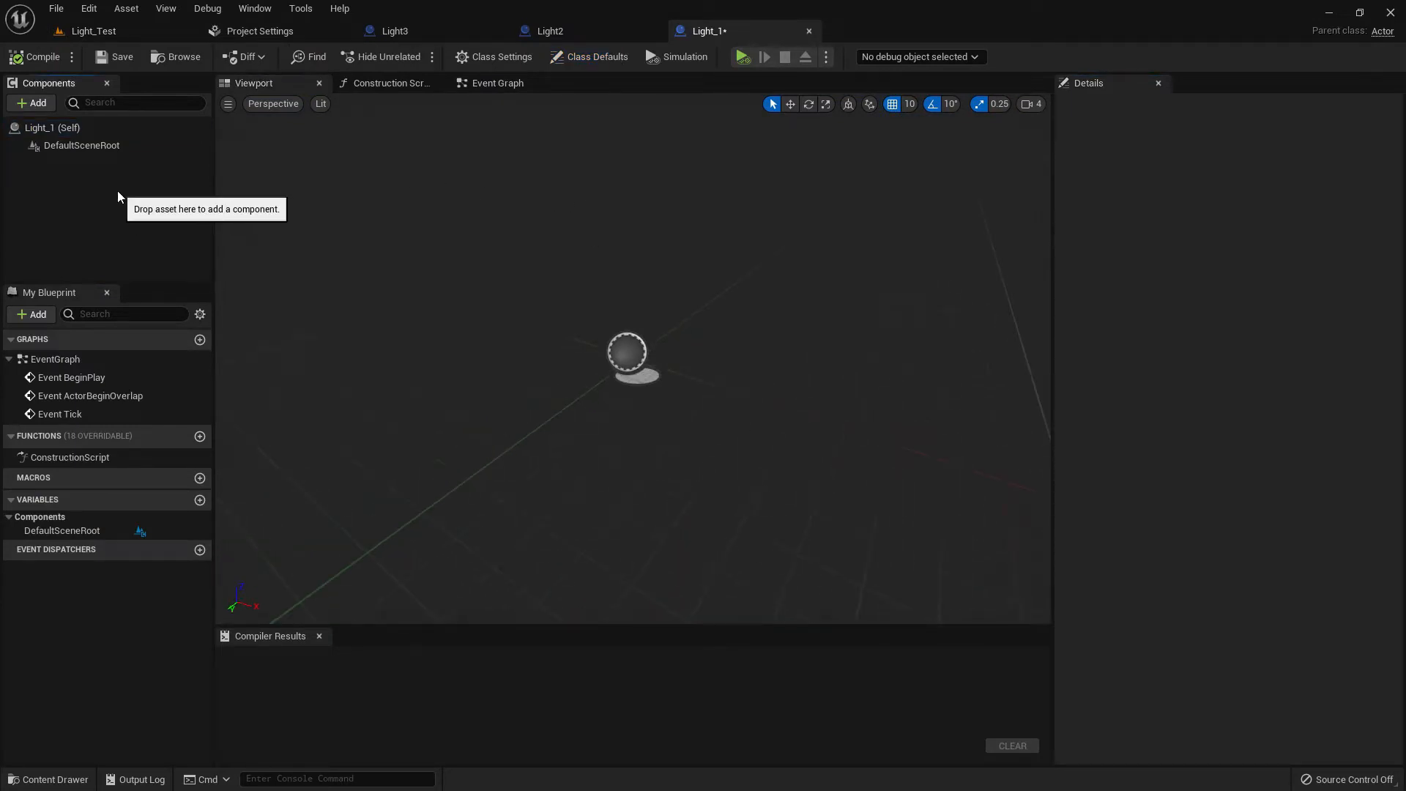
Step: Add a Spot Light component, set its intensity to 50000, and compile
{"action": "left_click", "coordinate": [31, 102]}
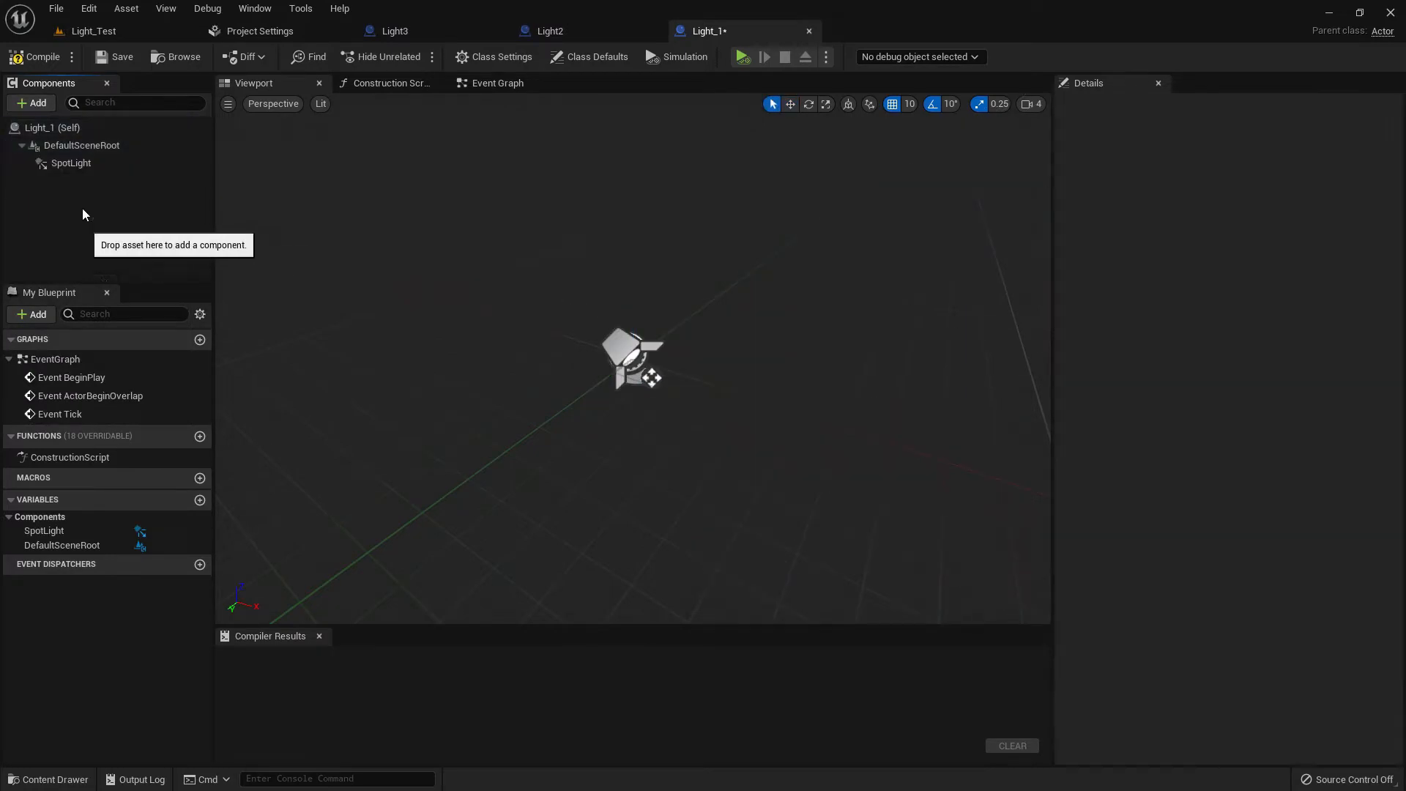
{"action": "left_click", "coordinate": [70, 163]}
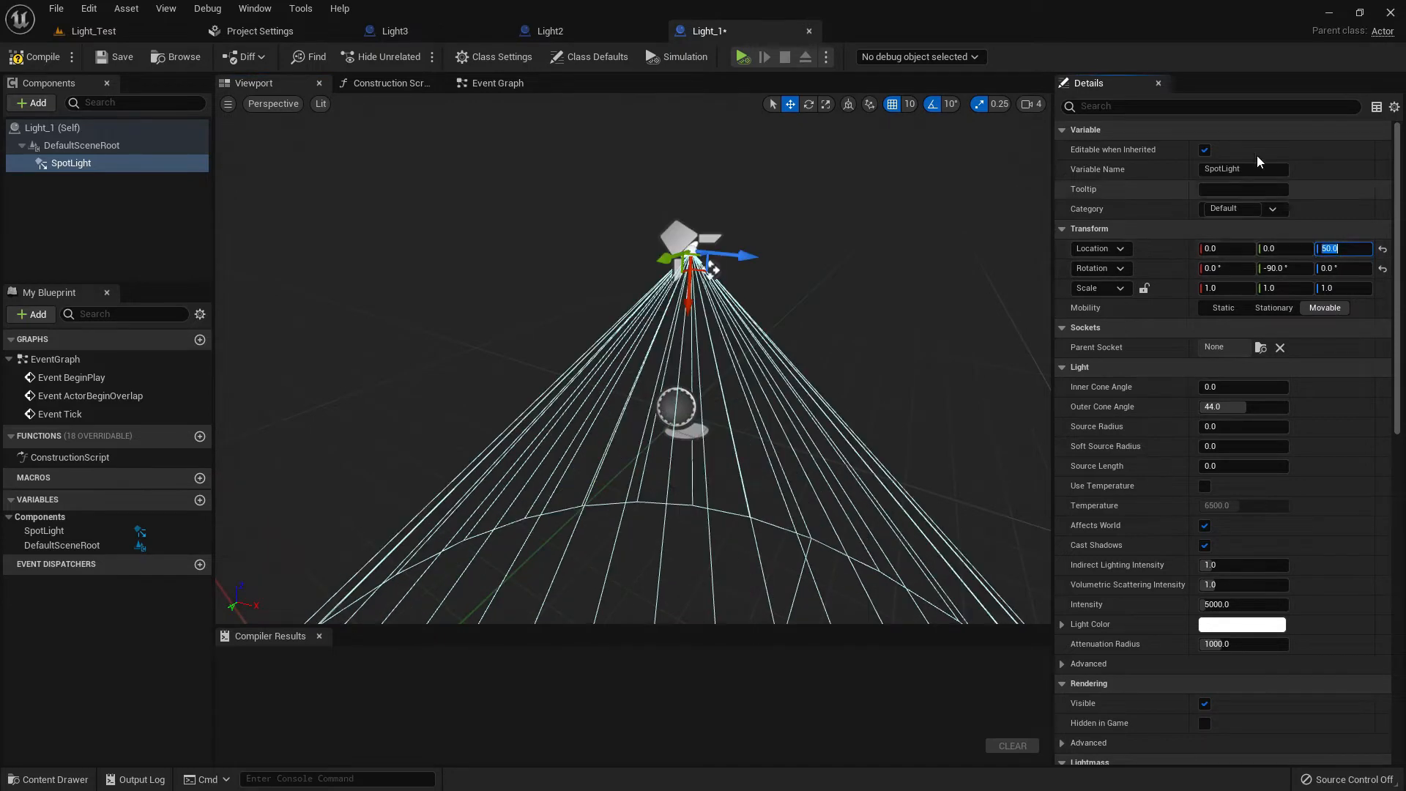
{"action": "type", "text": "inten"}
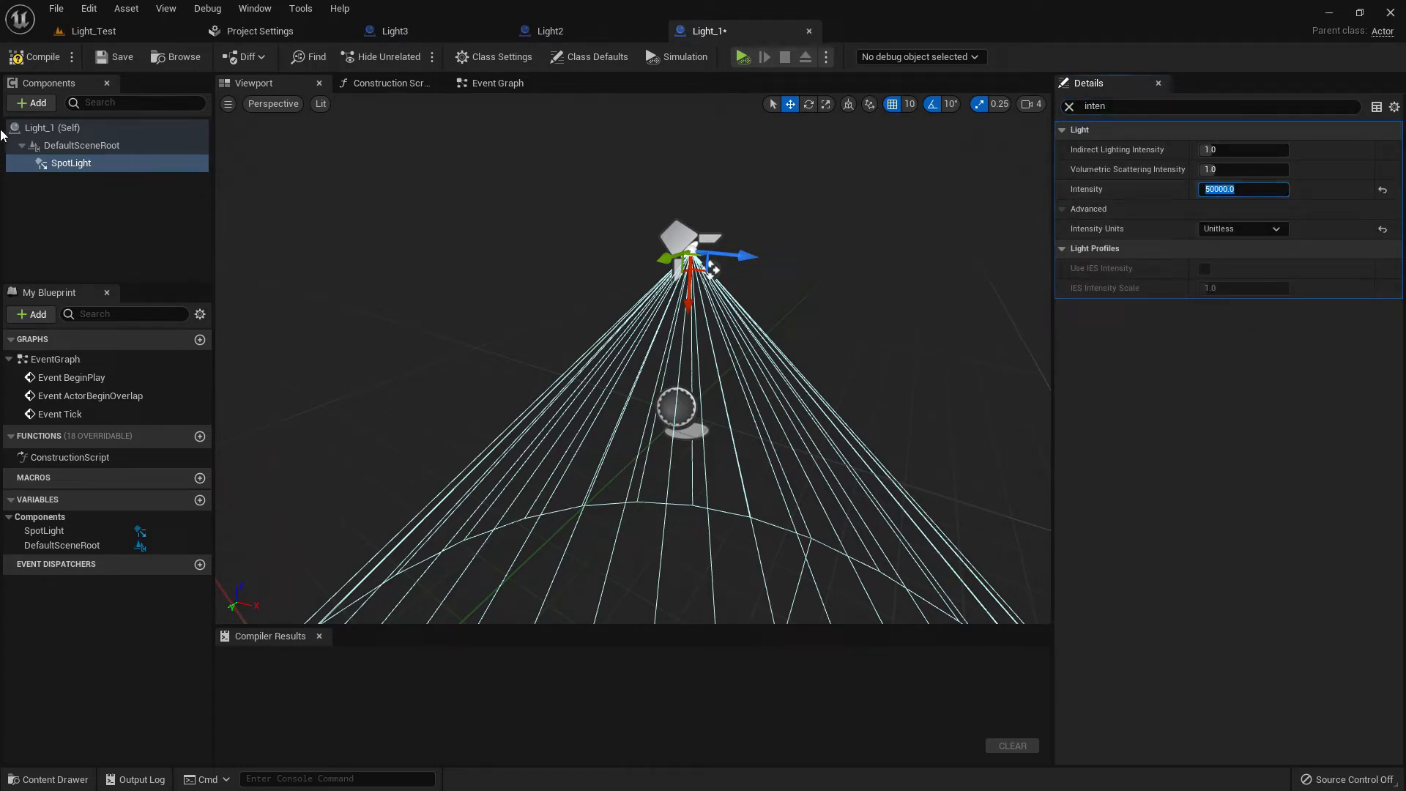
{"action": "left_click", "coordinate": [496, 82]}
{"action": "type", "text": "Cha"}
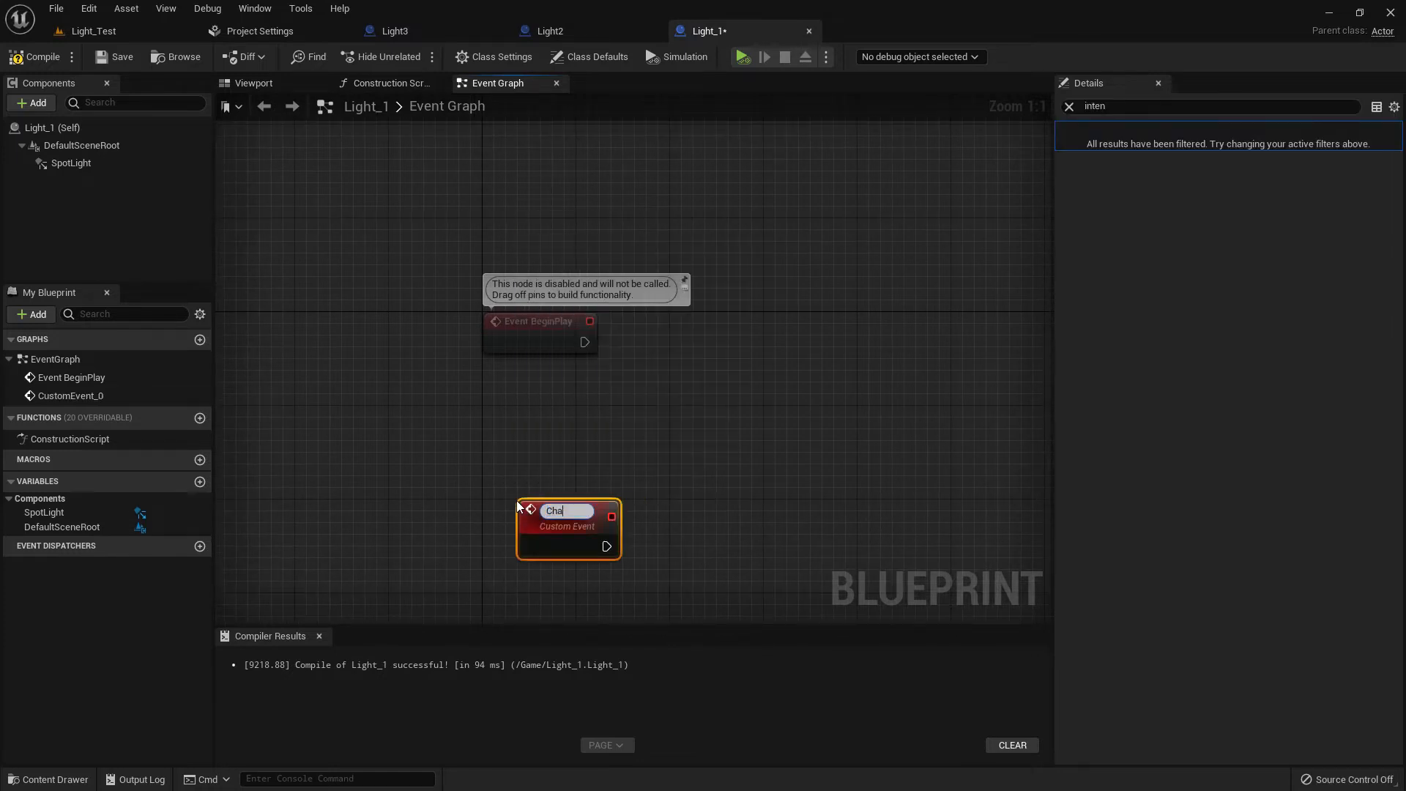
Step: Add a Change Color custom event and a looping 1-second Set Timer by Function Name
{"action": "type", "text": "nge t"}
{"action": "type", "text": "set timer"}
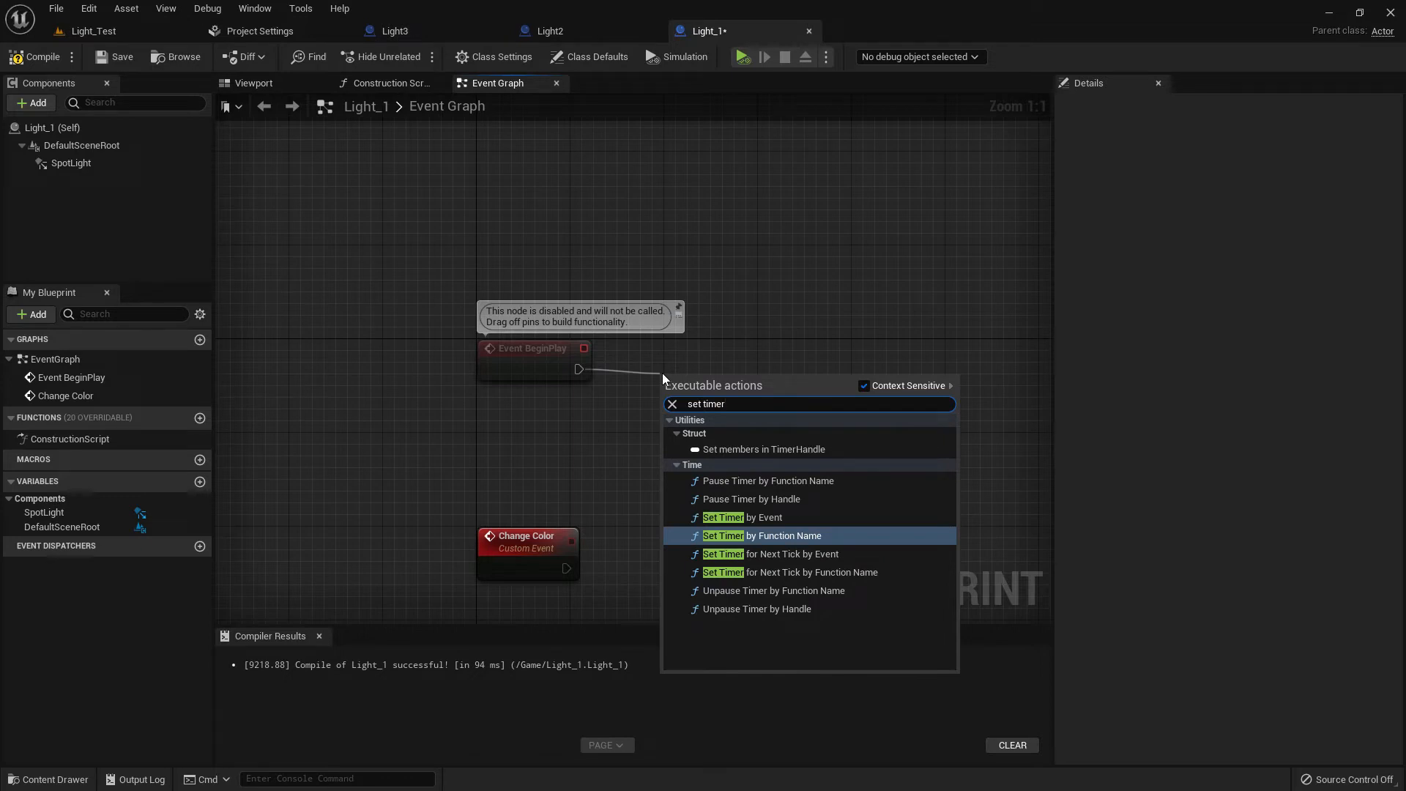
{"action": "left_click", "coordinate": [762, 535]}
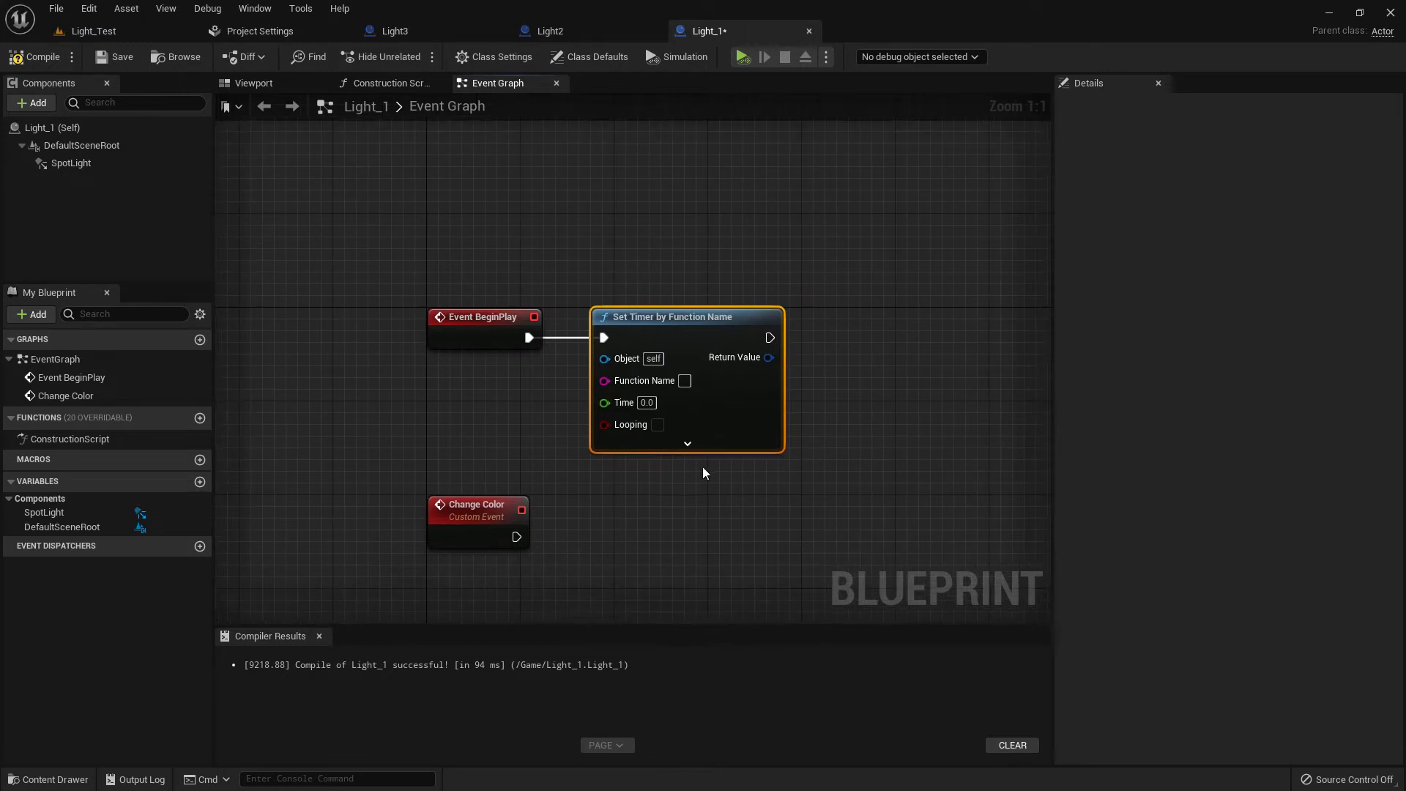
{"action": "mouse_move", "coordinate": [706, 380]}
{"action": "type", "text": "set "}
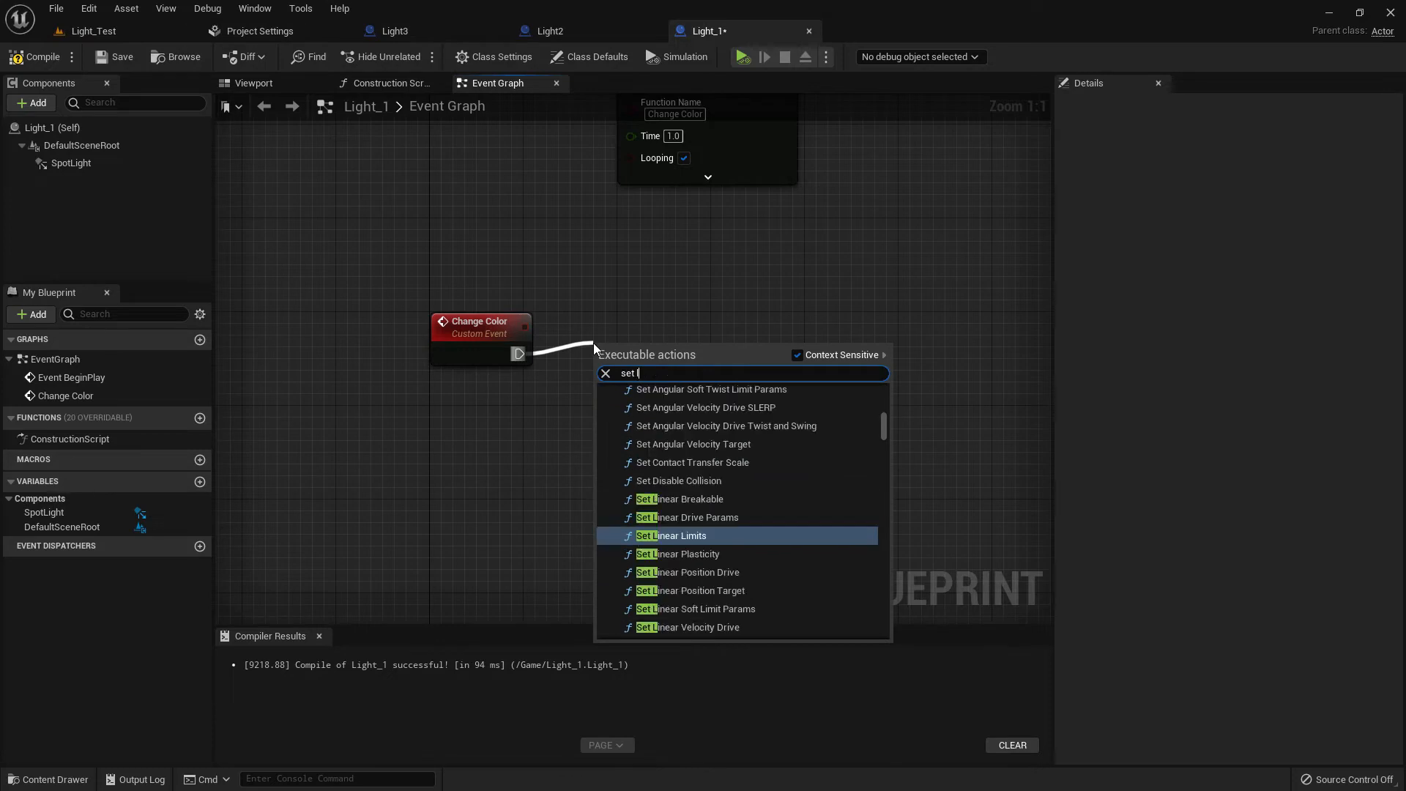
Step: Connect Change Color to Set Light Color (SpotLight), fed by a Random Unit Vector
{"action": "type", "text": "light"}
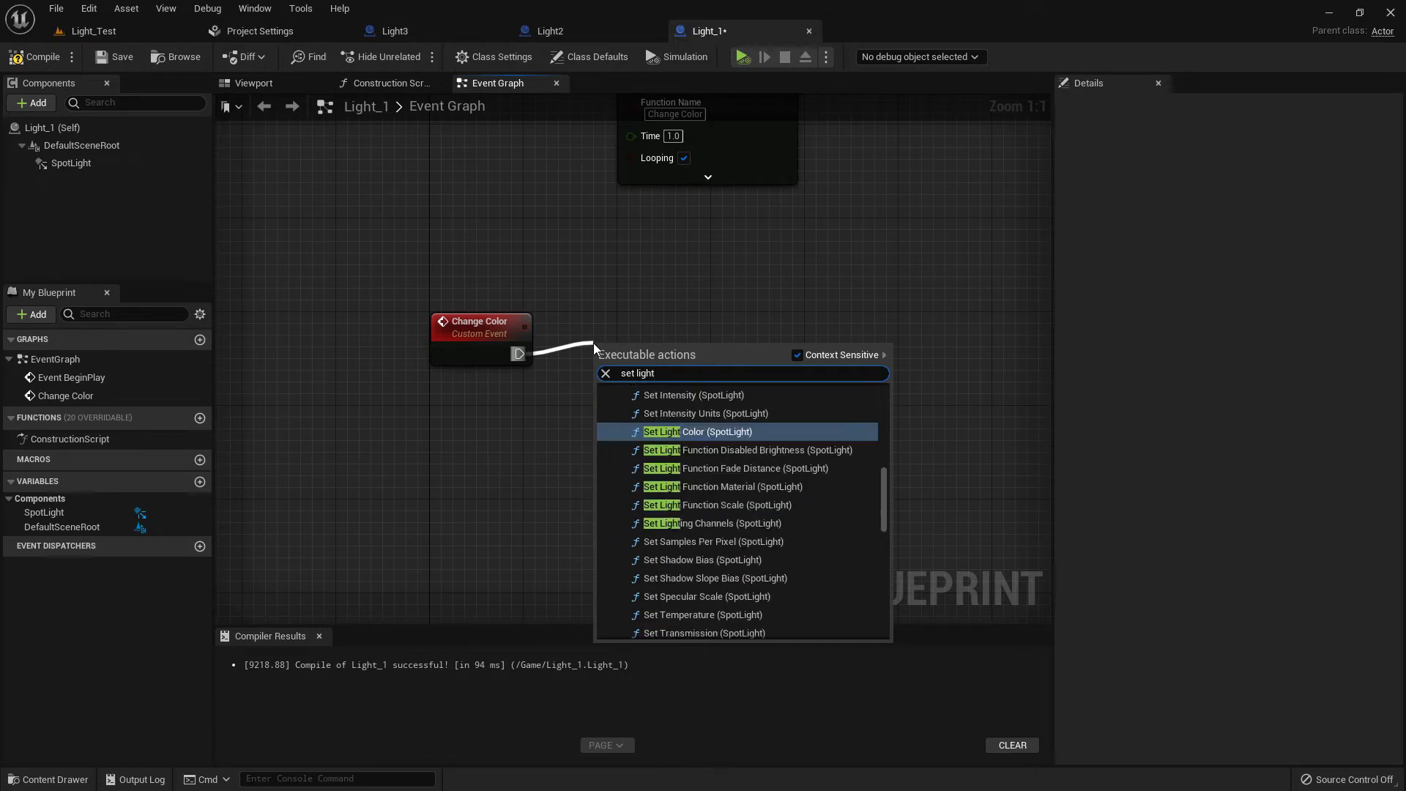
{"action": "left_click", "coordinate": [700, 432]}
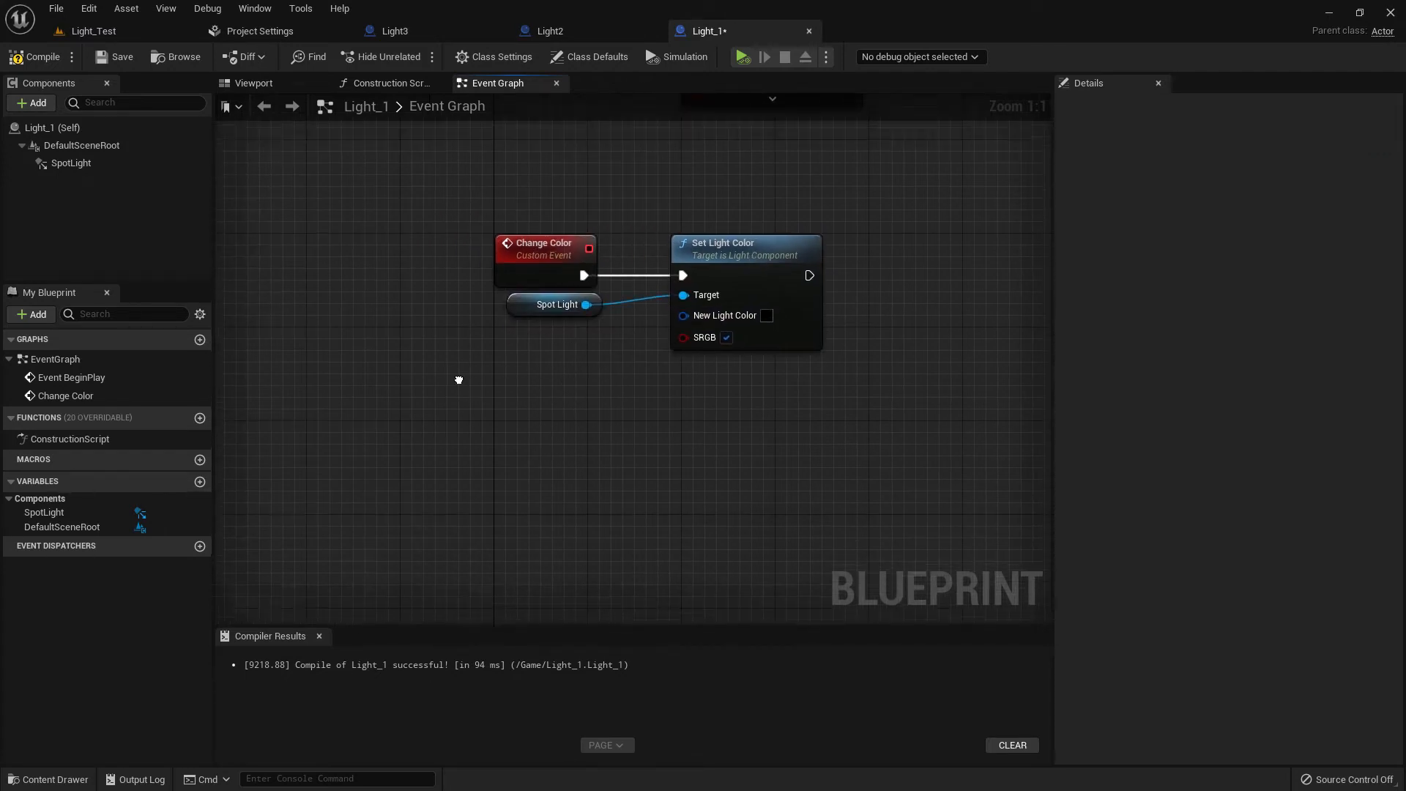
{"action": "right_click", "coordinate": [460, 379]}
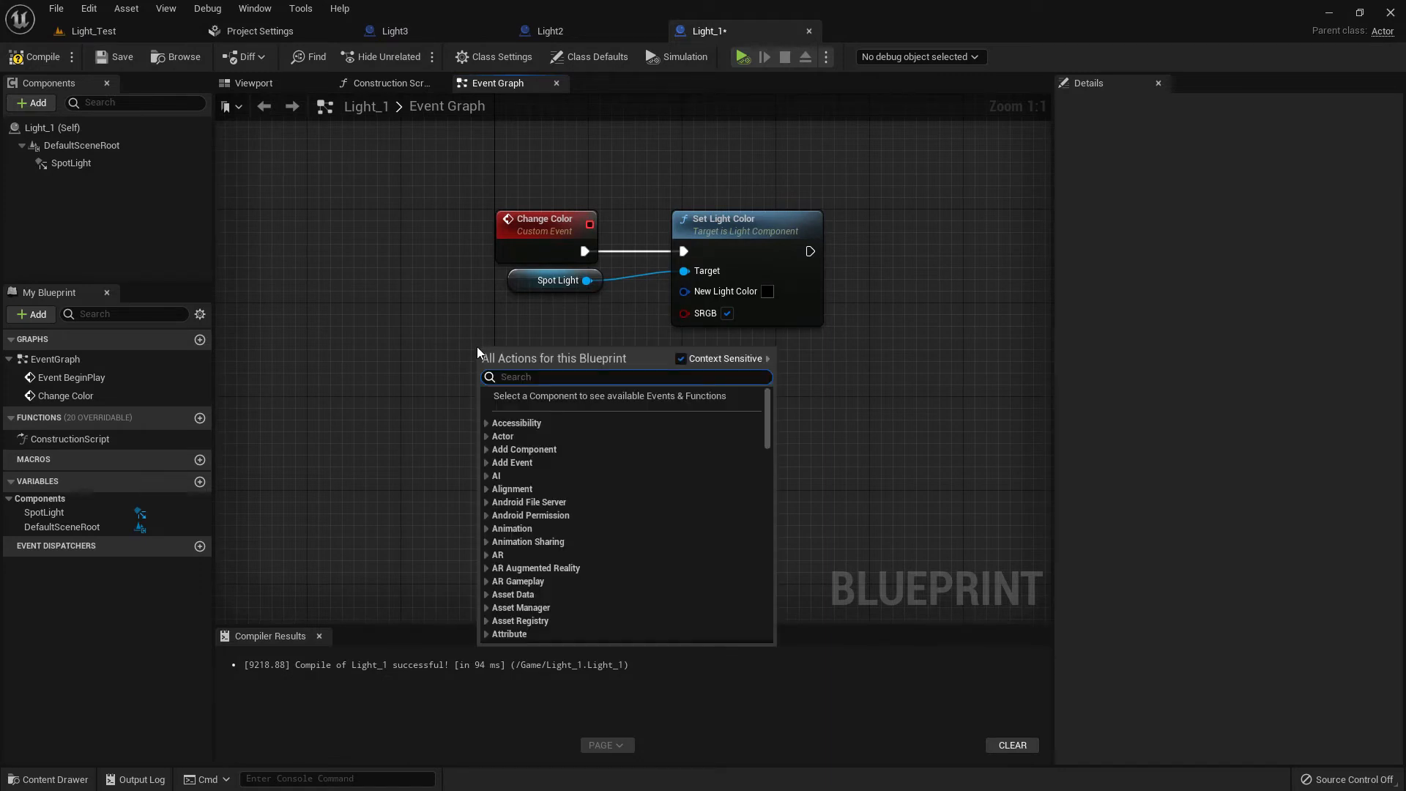
{"action": "type", "text": "random uni"}
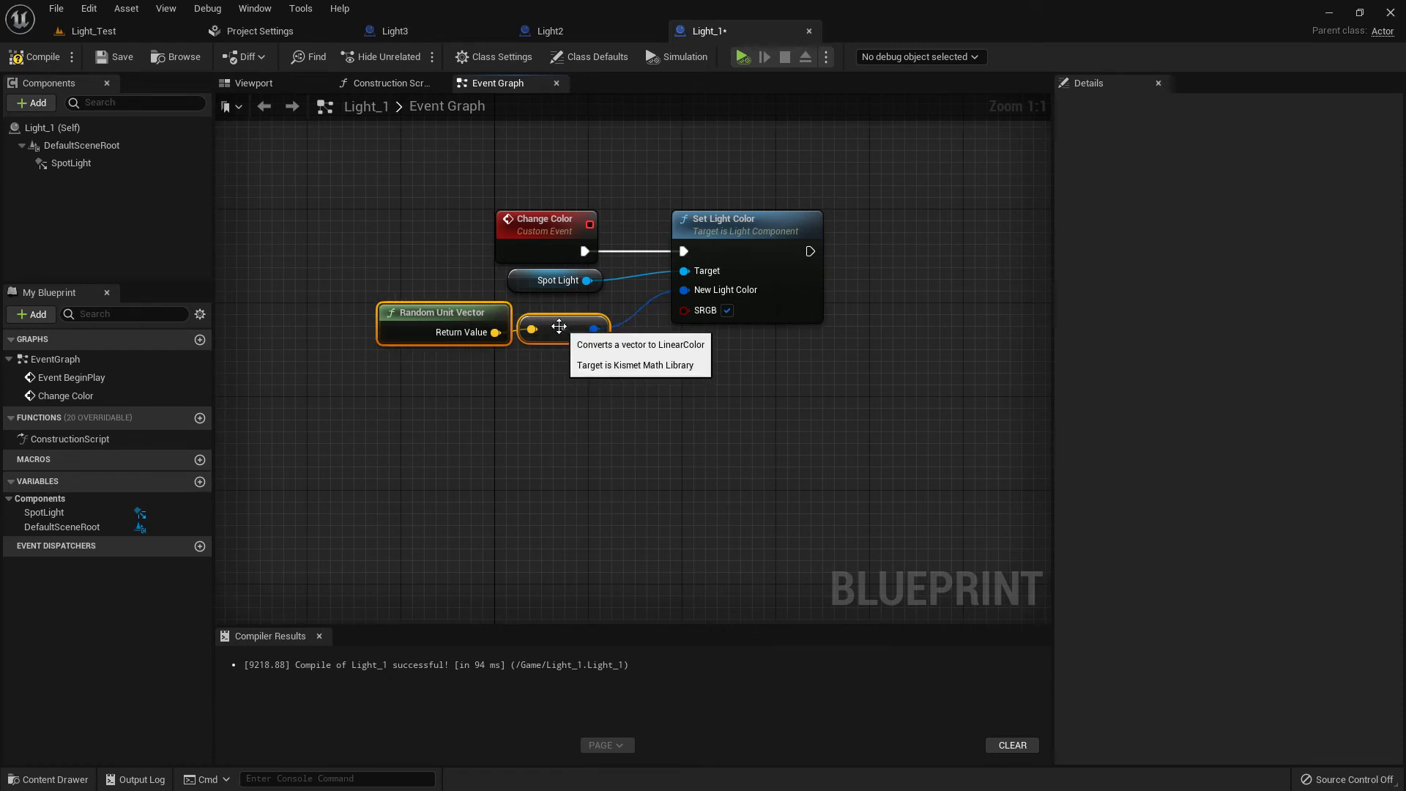
{"action": "left_click", "coordinate": [71, 163]}
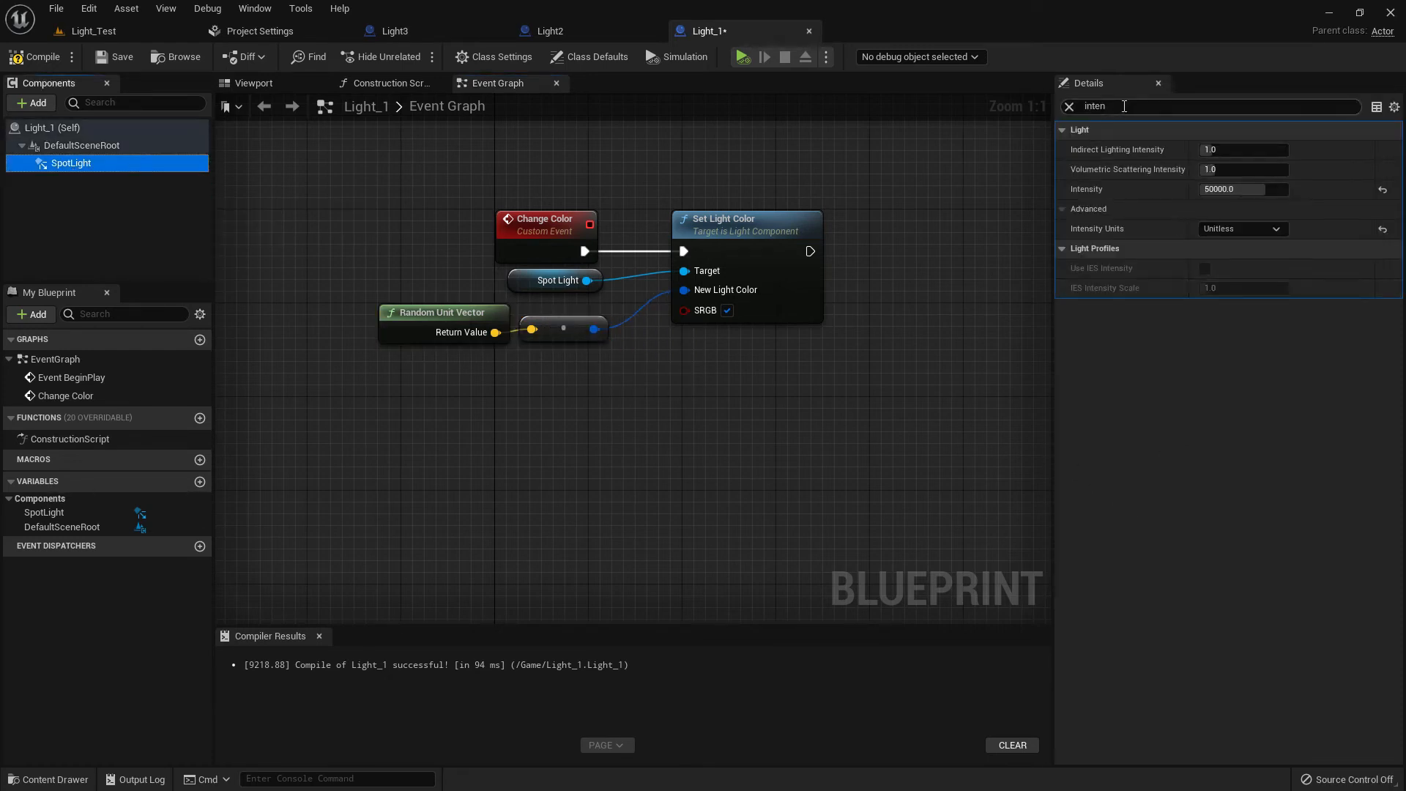
{"action": "left_click", "coordinate": [1069, 106]}
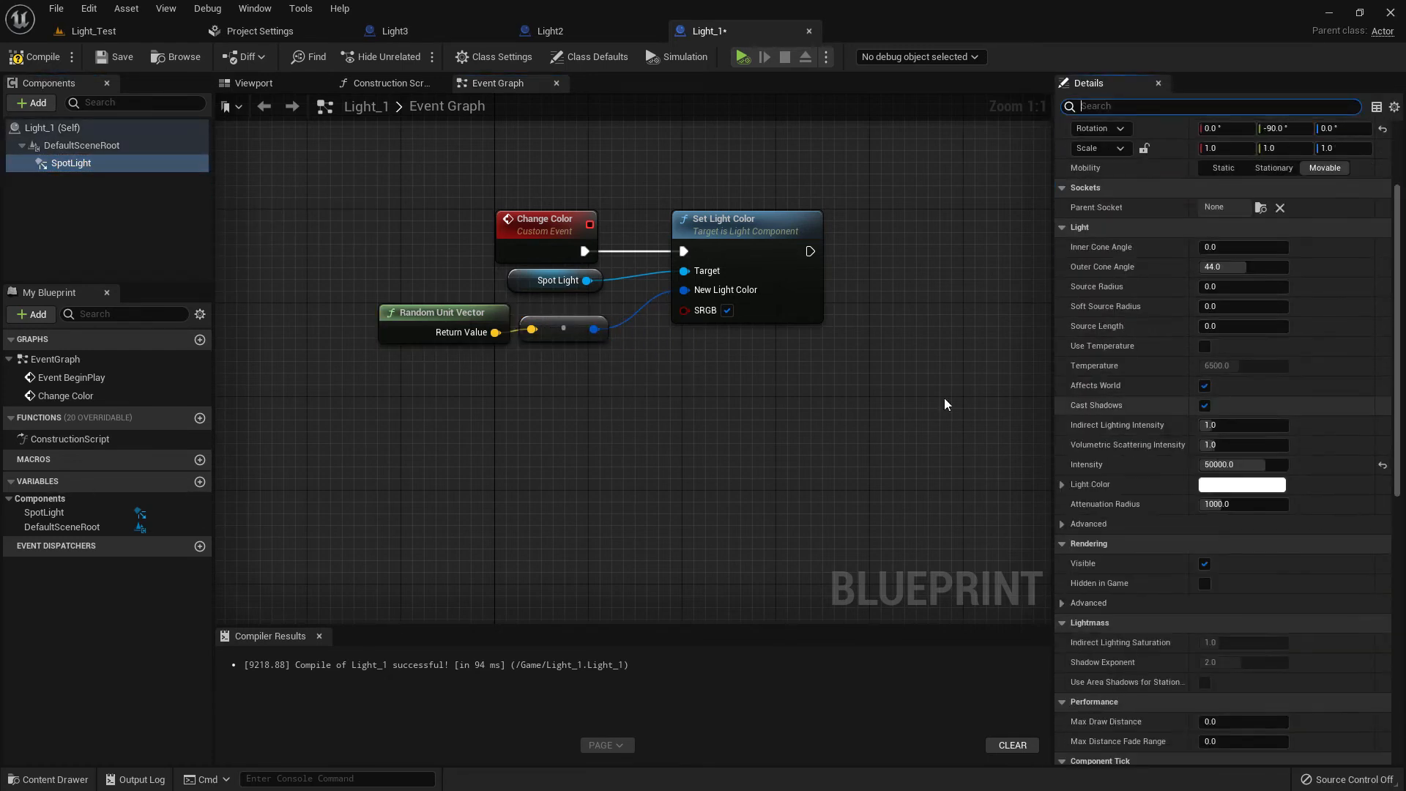
{"action": "left_click", "coordinate": [125, 8]}
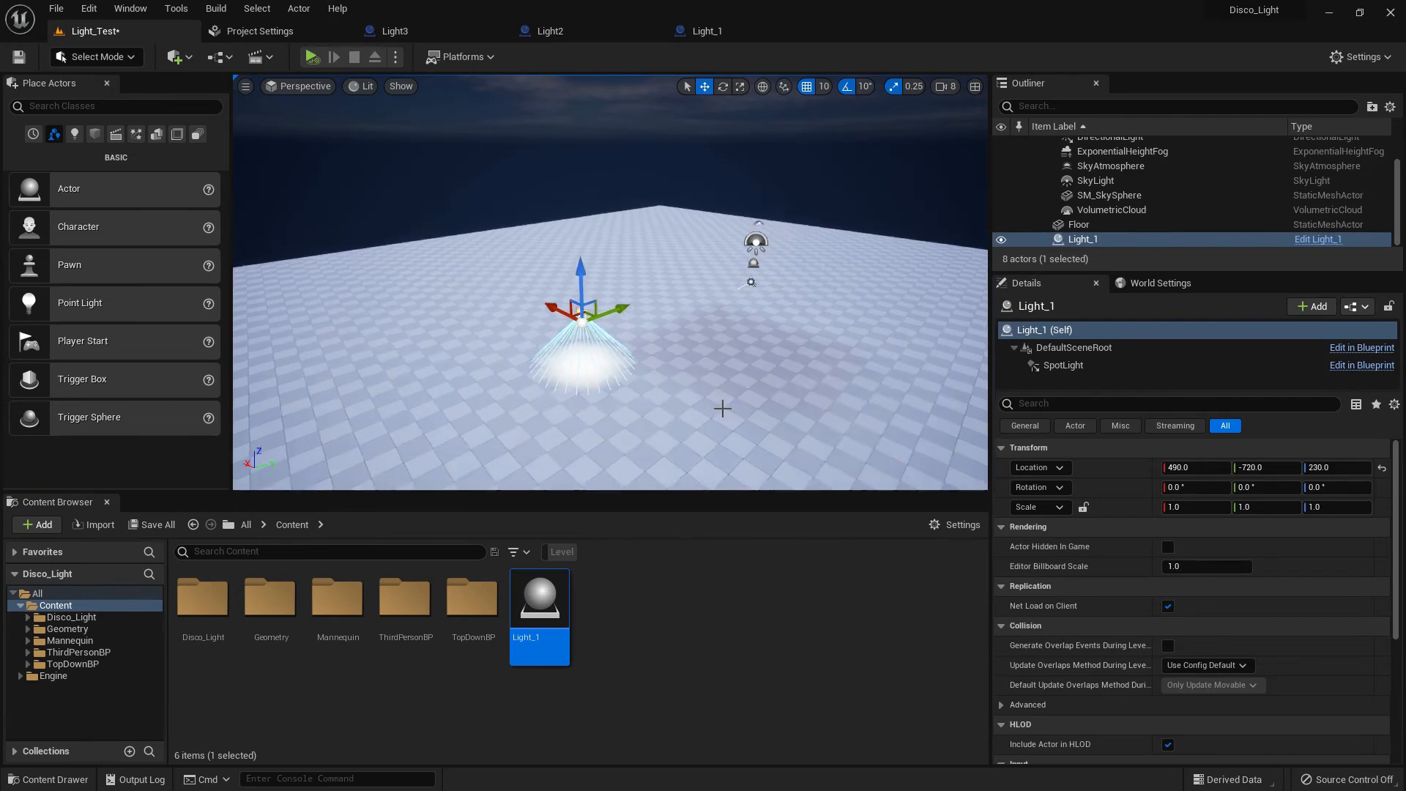
Step: Drop a Light_1 actor into the viewport above the Light_Test floor
{"action": "left_click", "coordinate": [395, 56]}
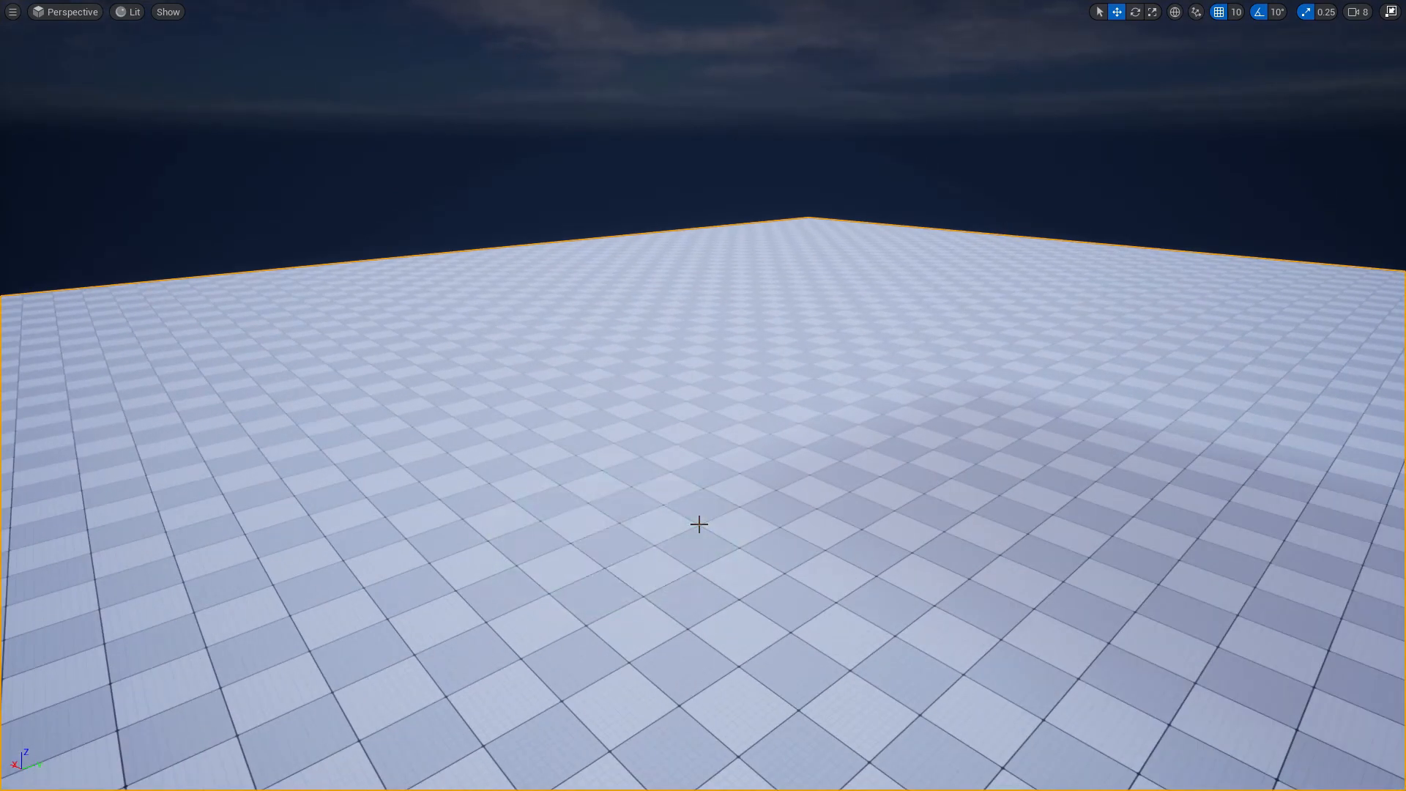
{"action": "left_click", "coordinate": [619, 539]}
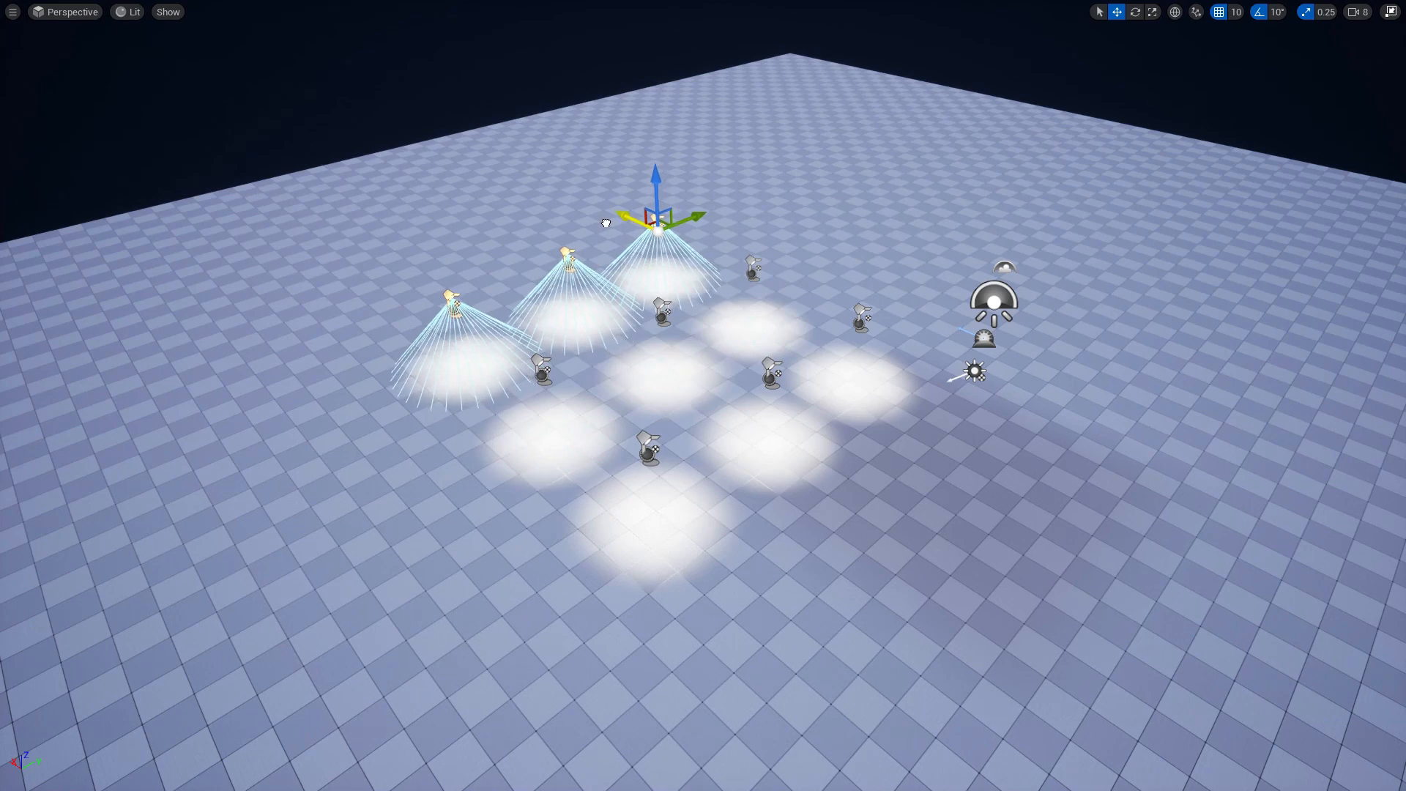
Step: Click empty floor to deselect the ten duplicated Light_1 spotlights
{"action": "left_click", "coordinate": [939, 478]}
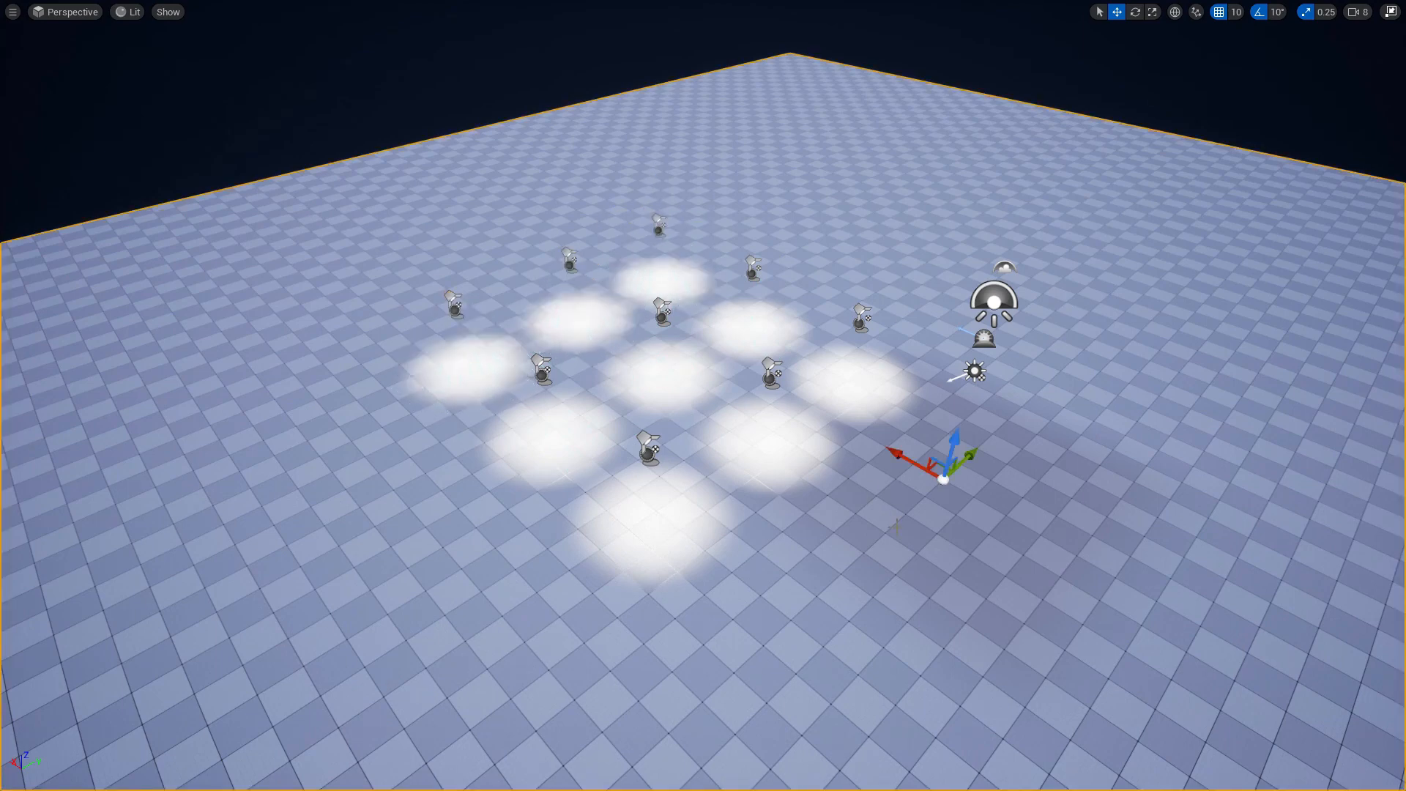